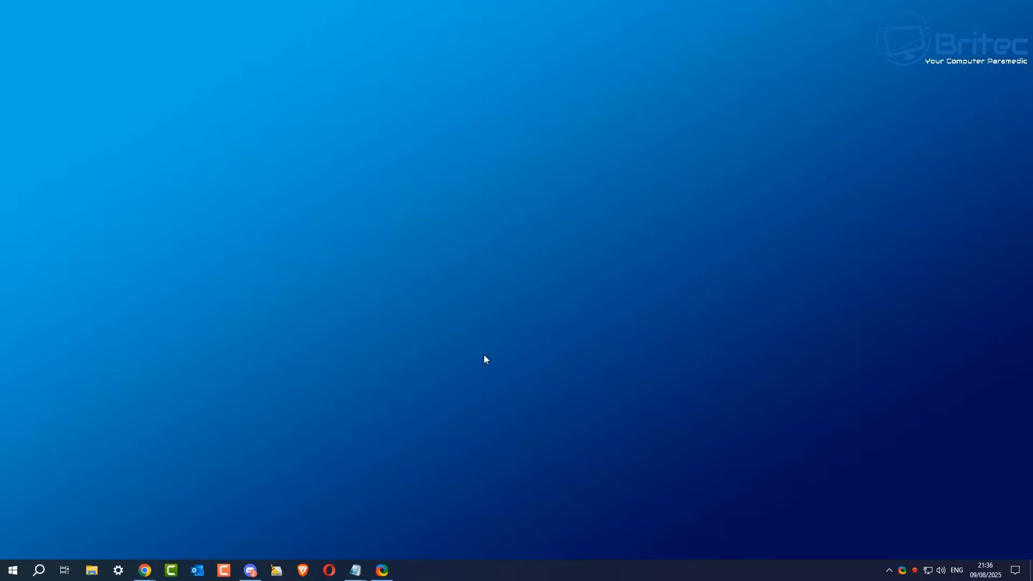
{"action": "mouse_move", "coordinate": [360, 415]}
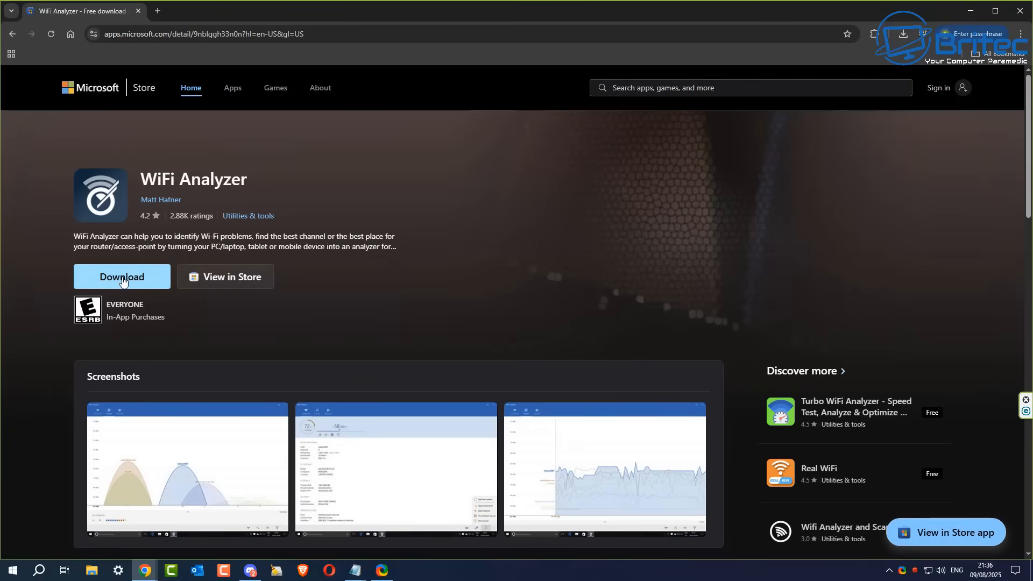
- Download the WiFi Analyzer installer from its store page and run the downloaded file
{"action": "left_click", "coordinate": [122, 276]}
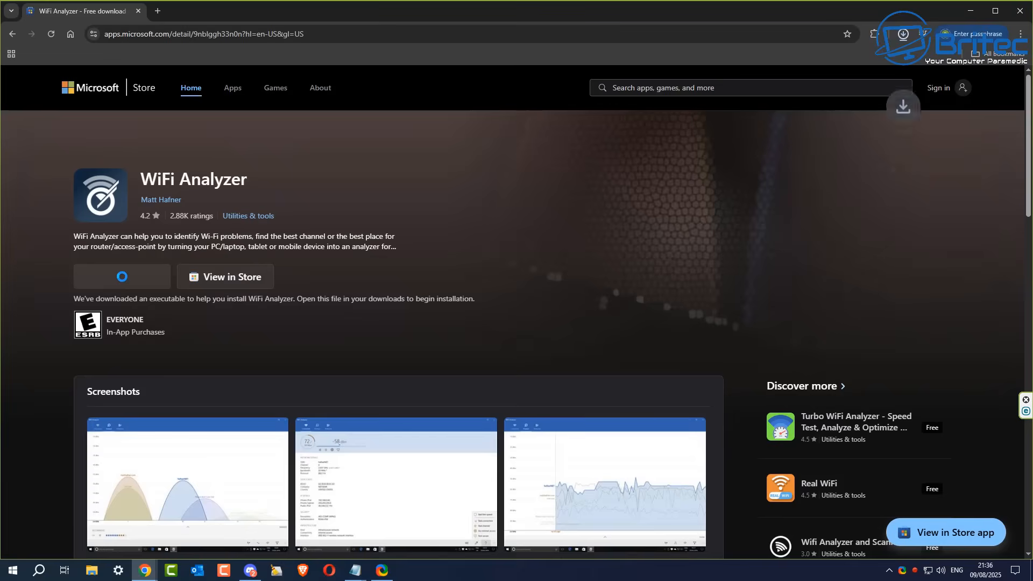
{"action": "left_click", "coordinate": [225, 276]}
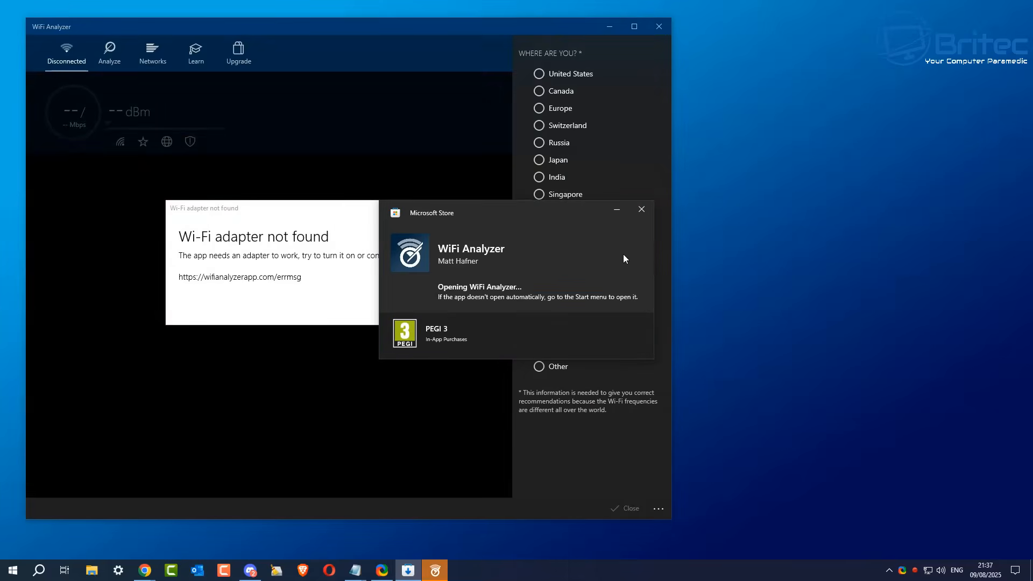
{"action": "mouse_move", "coordinate": [640, 209]}
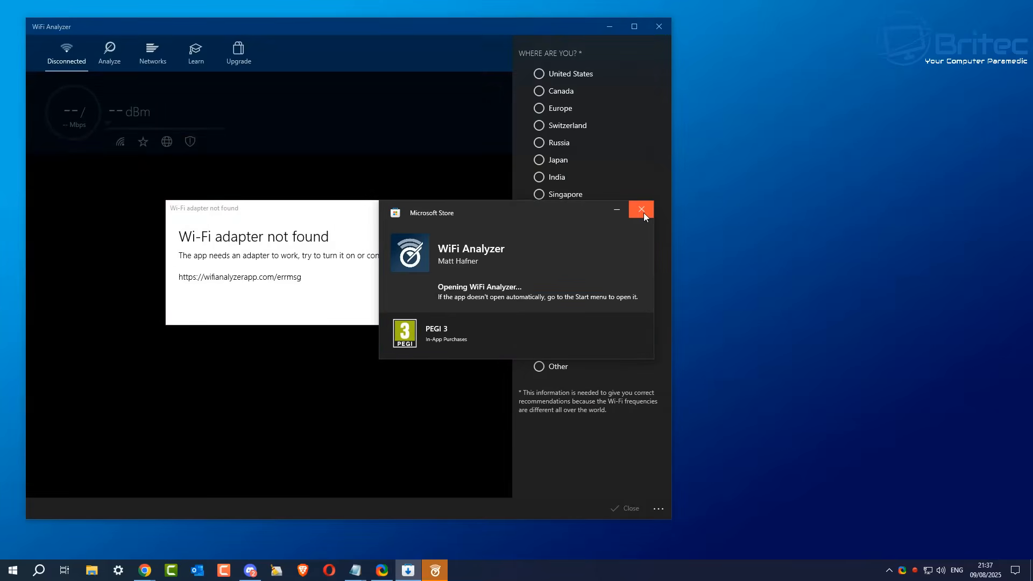
- Close the finished Store installer window and retry Wi-Fi adapter detection
{"action": "left_click", "coordinate": [639, 209]}
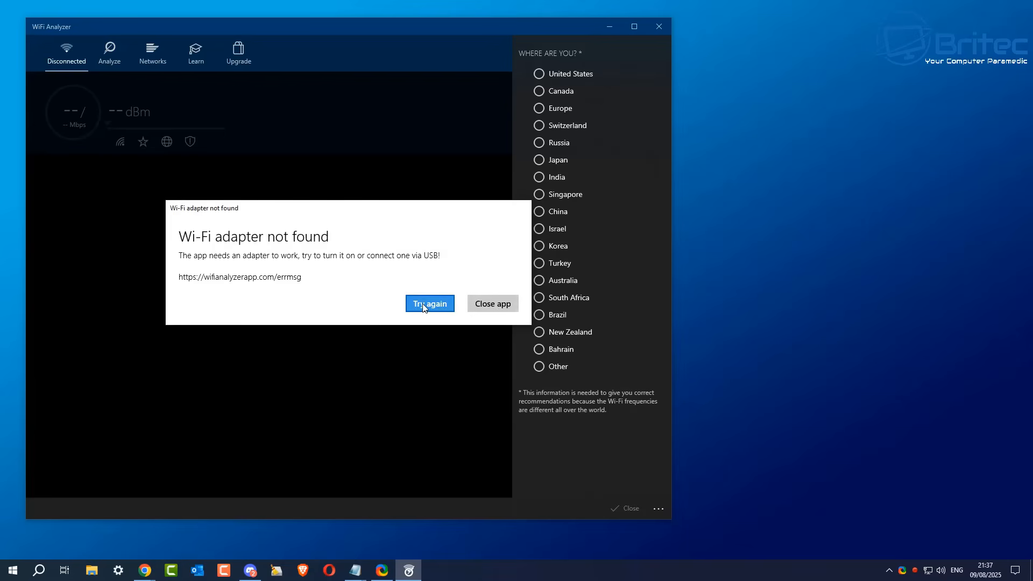
{"action": "left_click", "coordinate": [428, 303]}
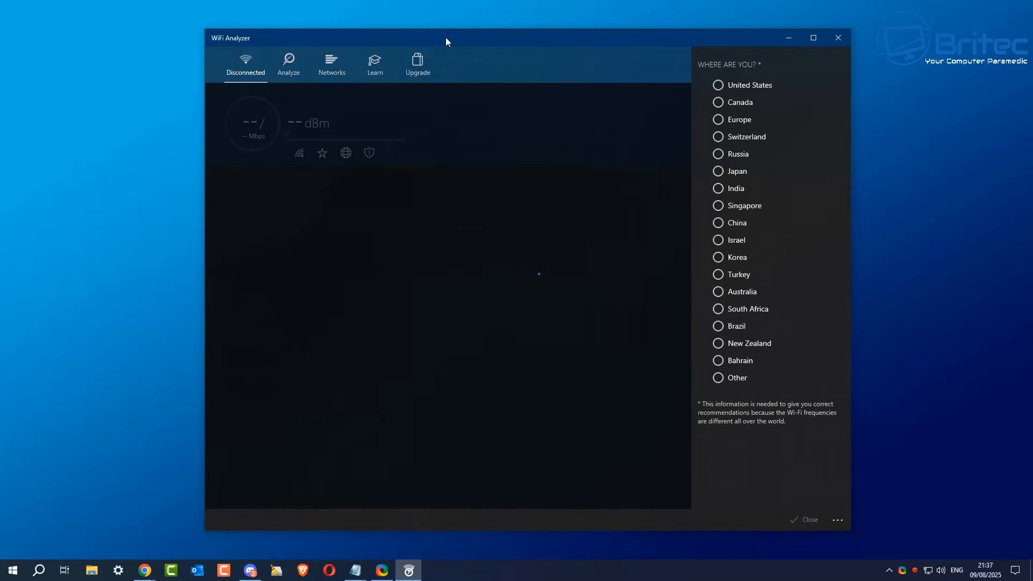
- Choose Europe under WHERE ARE YOU? and close the location panel
{"action": "left_click", "coordinate": [717, 119]}
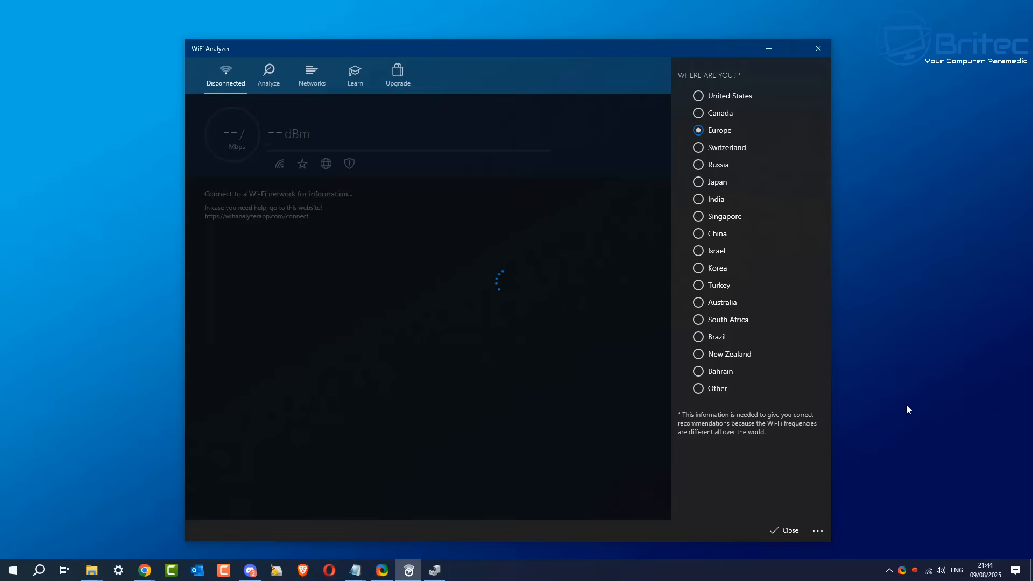
{"action": "left_click", "coordinate": [788, 531]}
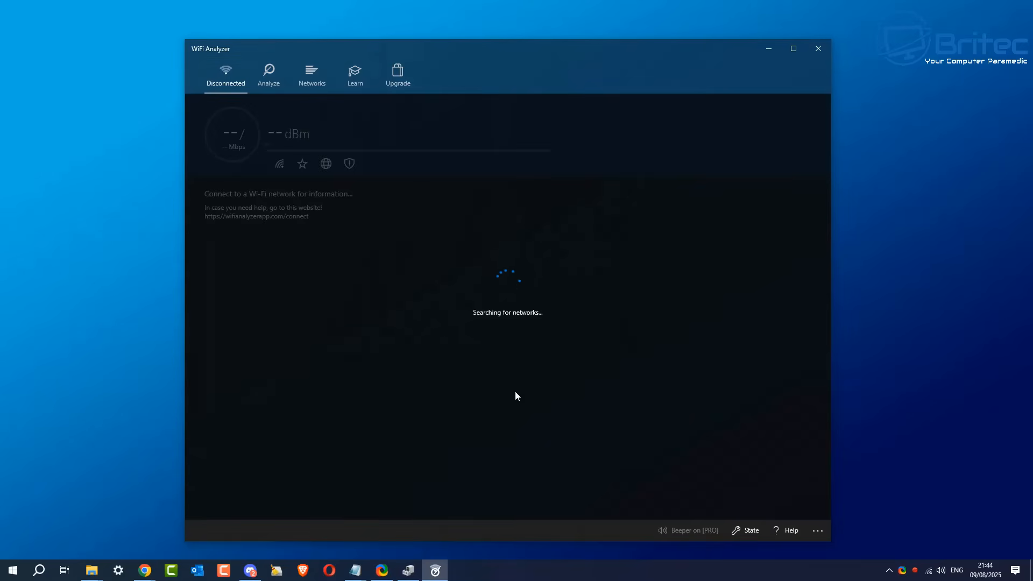
{"action": "mouse_move", "coordinate": [871, 370]}
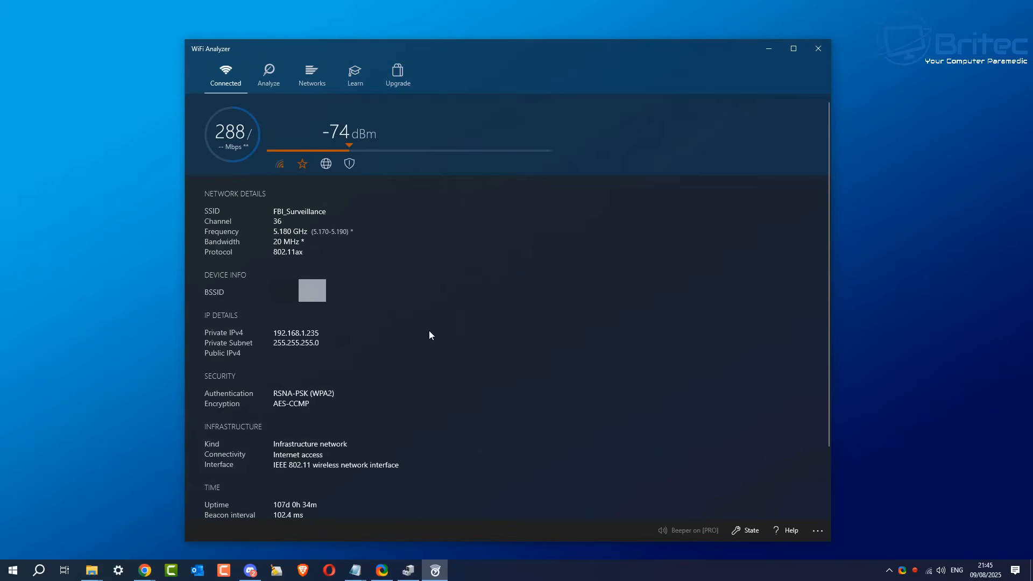
{"action": "mouse_move", "coordinate": [440, 324]}
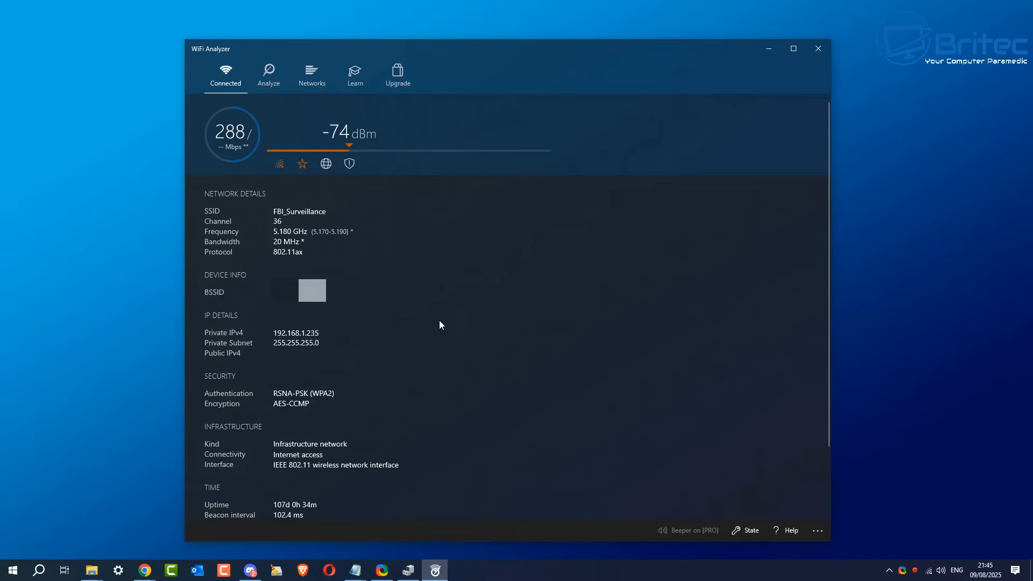
{"action": "mouse_move", "coordinate": [433, 328]}
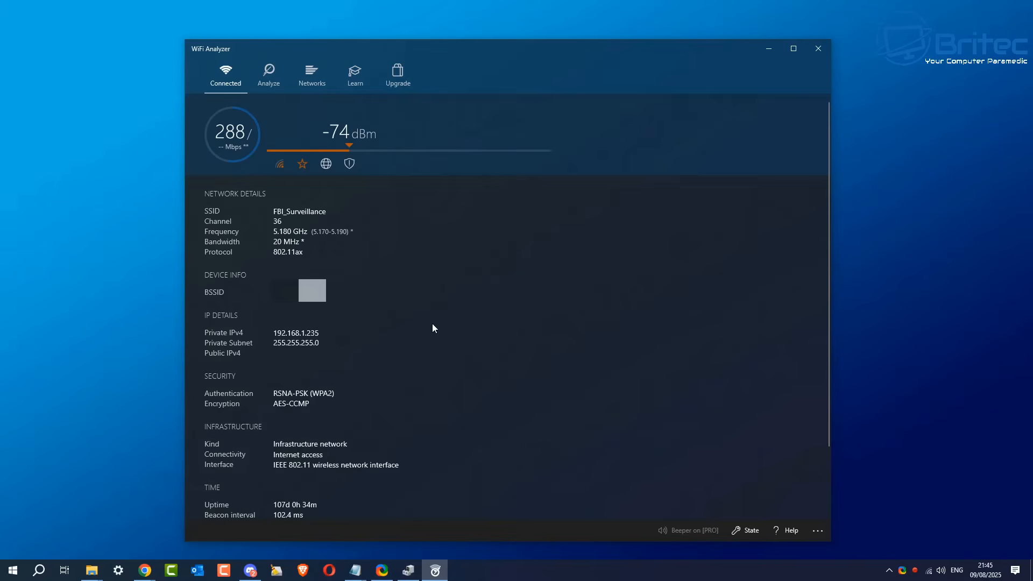
{"action": "mouse_move", "coordinate": [431, 324]}
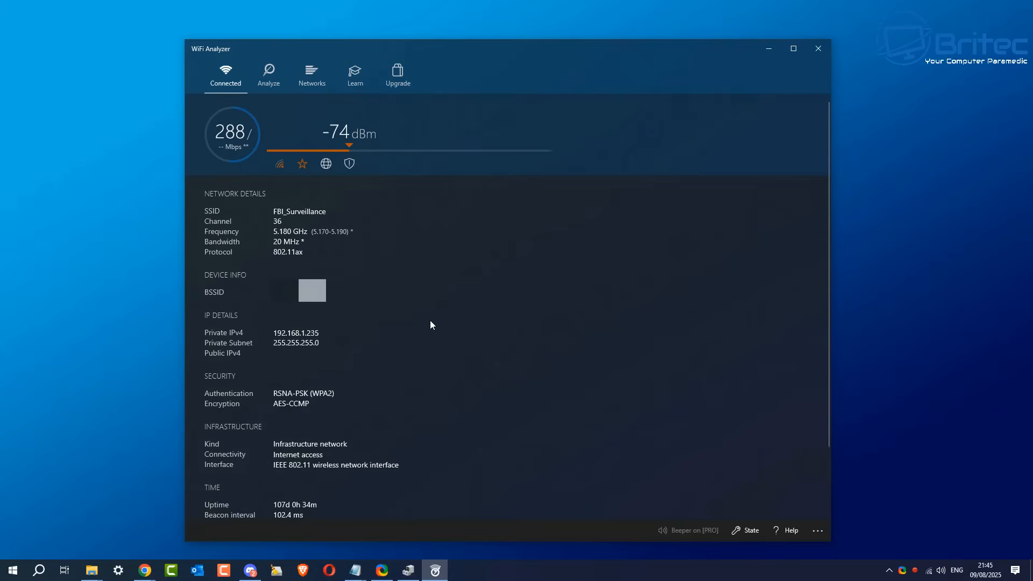
{"action": "mouse_move", "coordinate": [335, 174]}
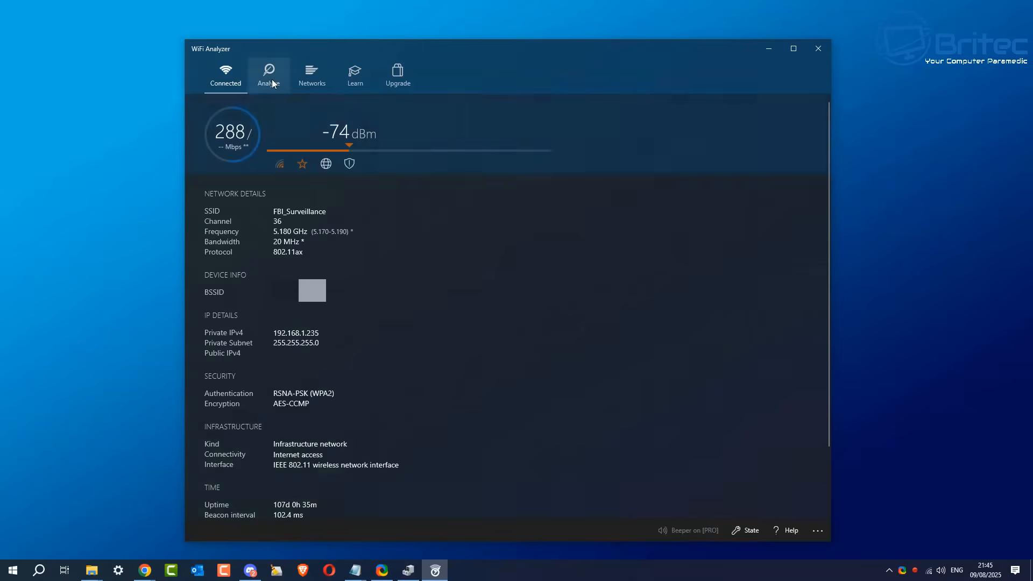
- Open the Analyze tab to show the 2.4 GHz channel signal graph
{"action": "left_click", "coordinate": [268, 74]}
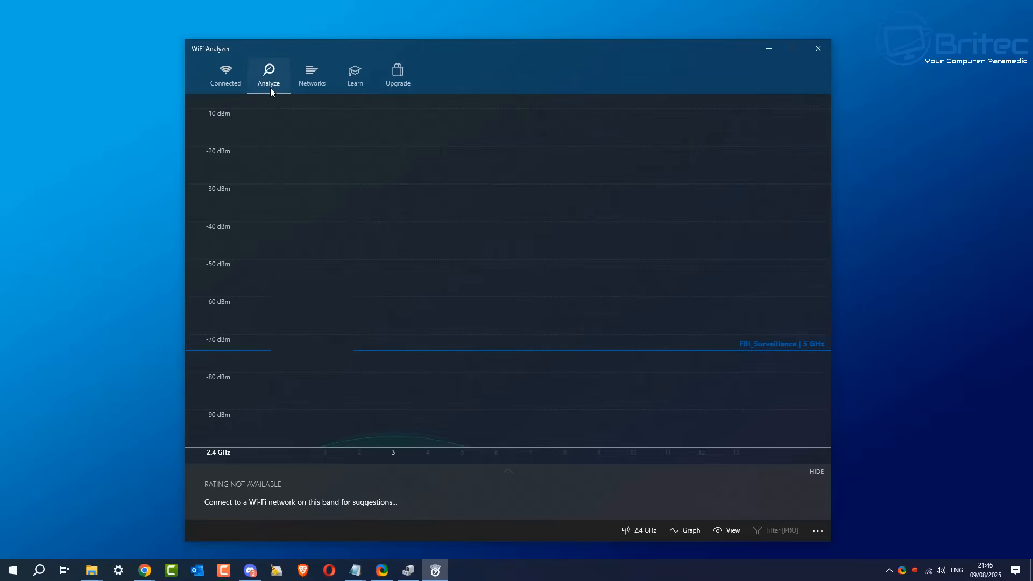
{"action": "mouse_move", "coordinate": [284, 219]}
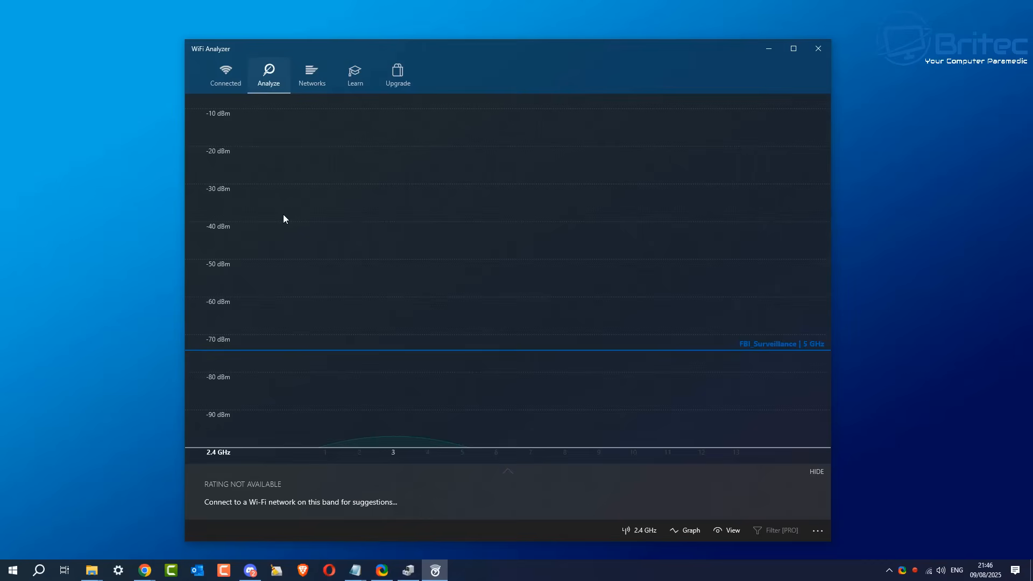
{"action": "mouse_move", "coordinate": [393, 454]}
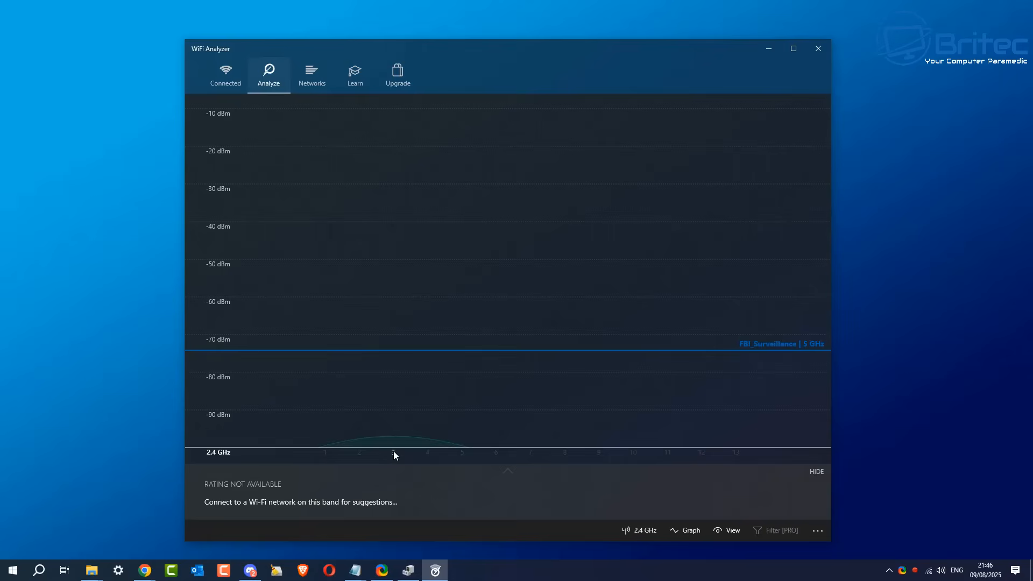
{"action": "mouse_move", "coordinate": [312, 74]}
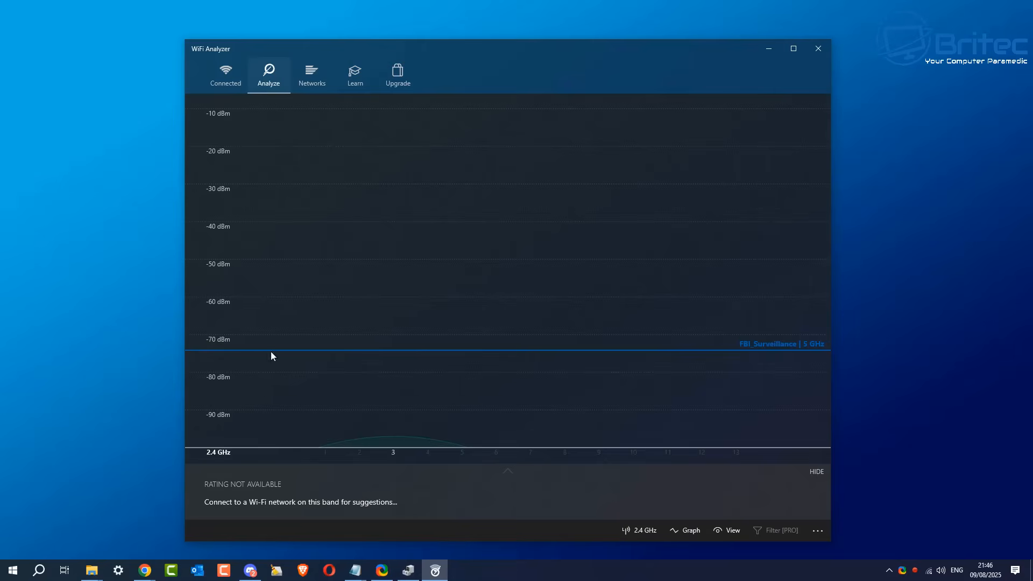
{"action": "mouse_move", "coordinate": [427, 518]}
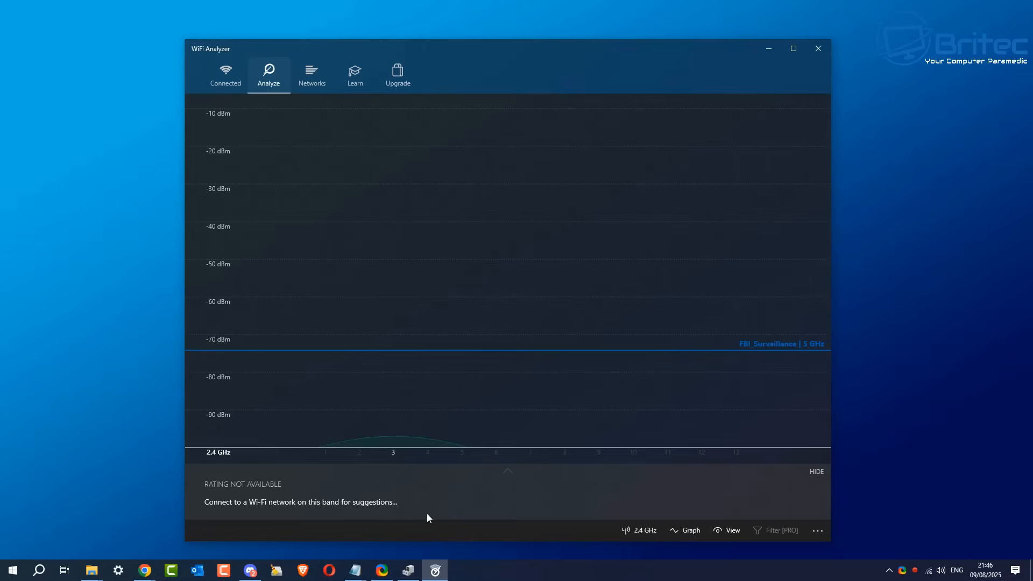
{"action": "mouse_move", "coordinate": [690, 530]}
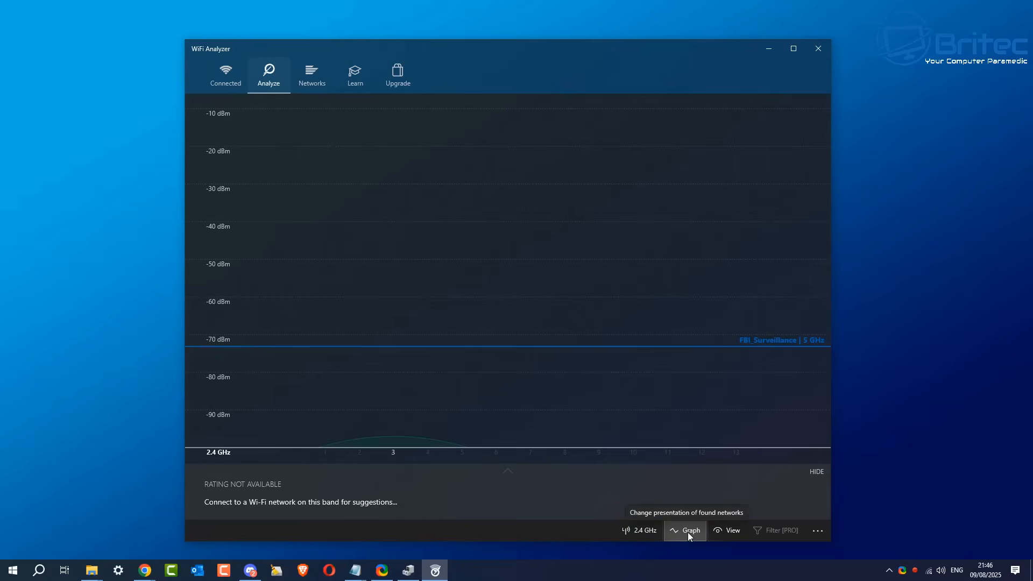
- Browse the bottom-bar options and '...' menu, then go to the Networks page
{"action": "left_click", "coordinate": [642, 530]}
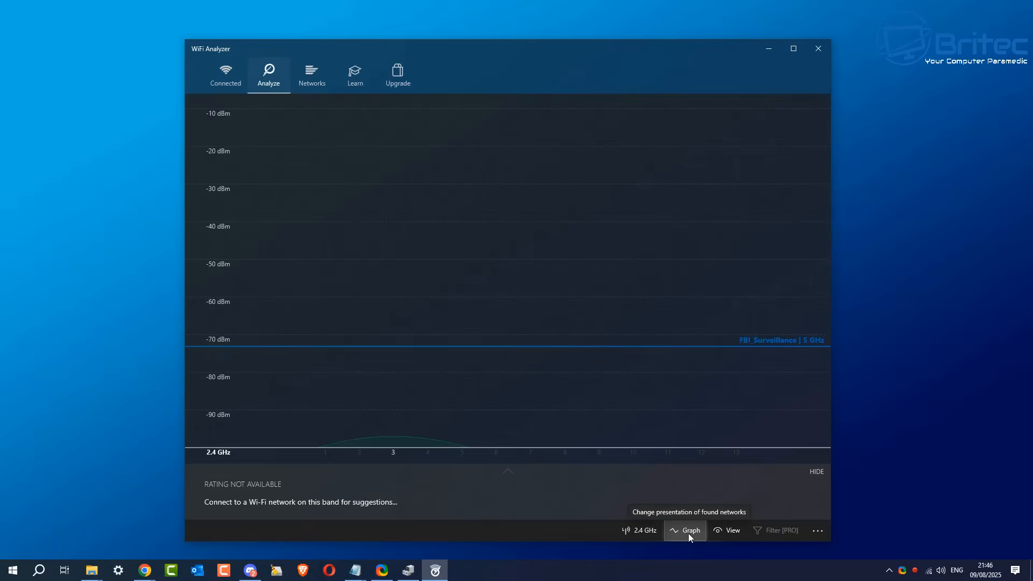
{"action": "left_click", "coordinate": [685, 531]}
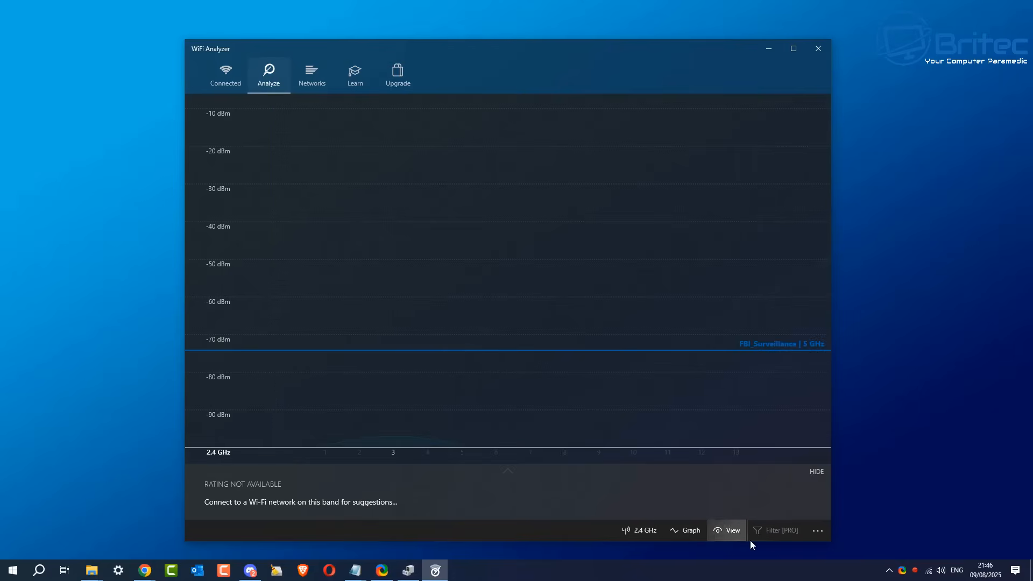
{"action": "left_click", "coordinate": [818, 530]}
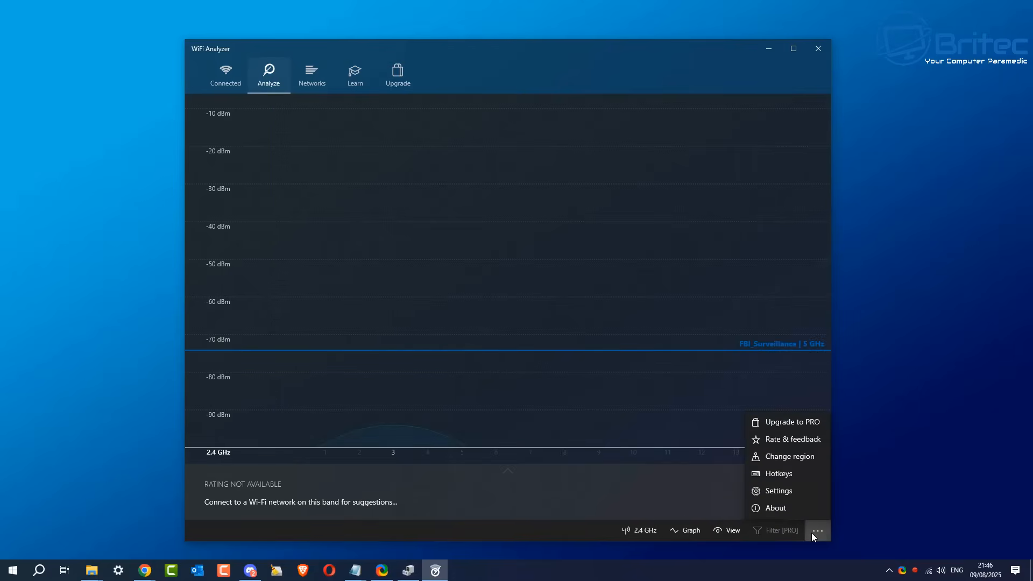
{"action": "left_click", "coordinate": [312, 74]}
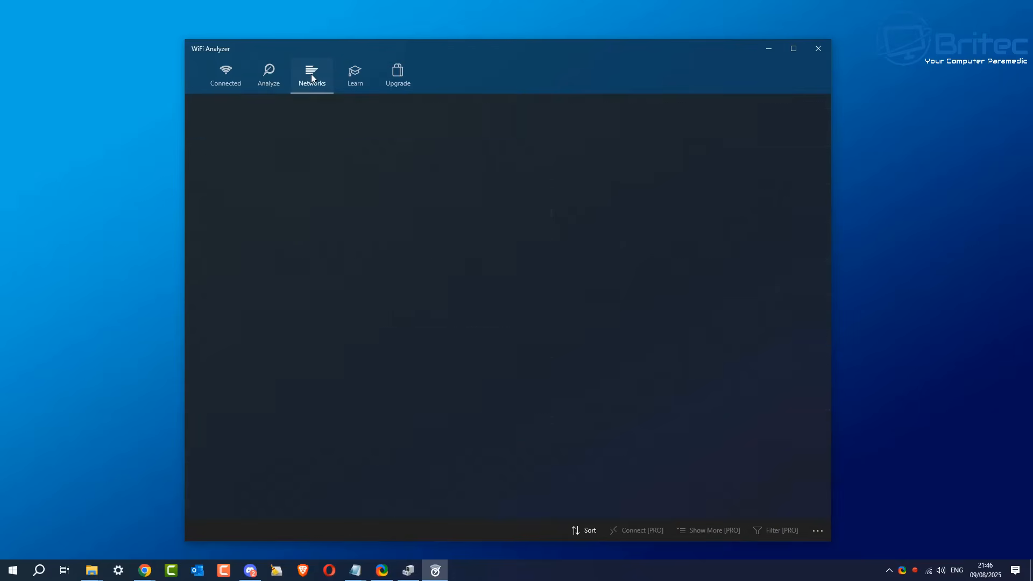
- Show the Networks list with FBI_Surveillance and five available networks
{"action": "left_click", "coordinate": [311, 73]}
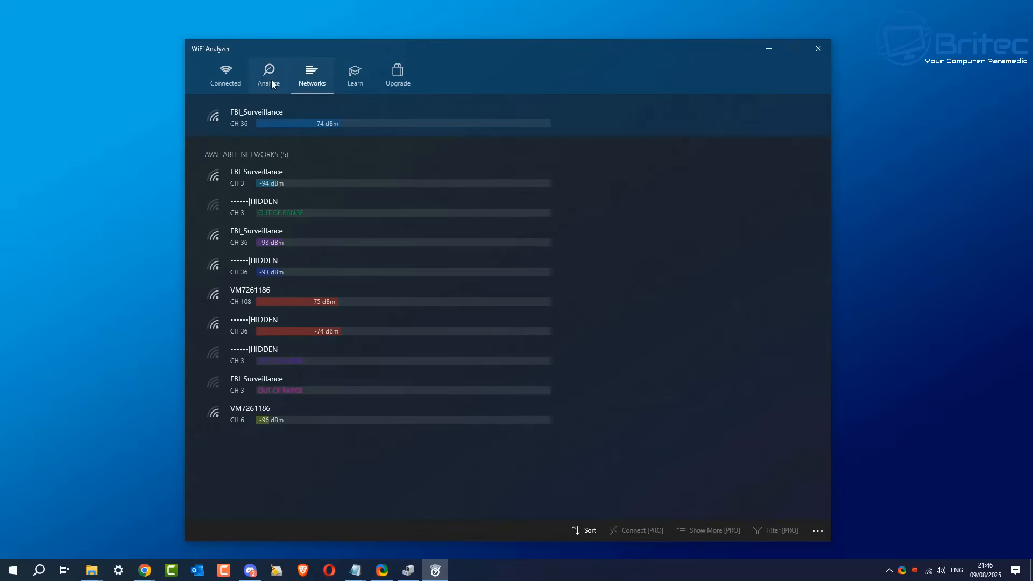
- Return to the 2.4 GHz Analyze graph and open the 2.4/5/6 GHz band choices
{"action": "left_click", "coordinate": [268, 74]}
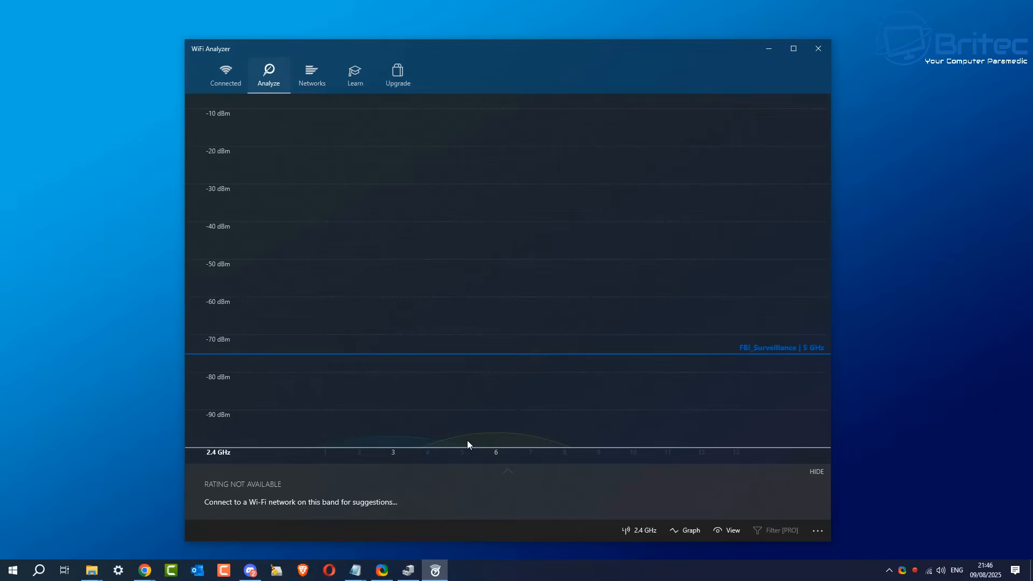
{"action": "mouse_move", "coordinate": [496, 451]}
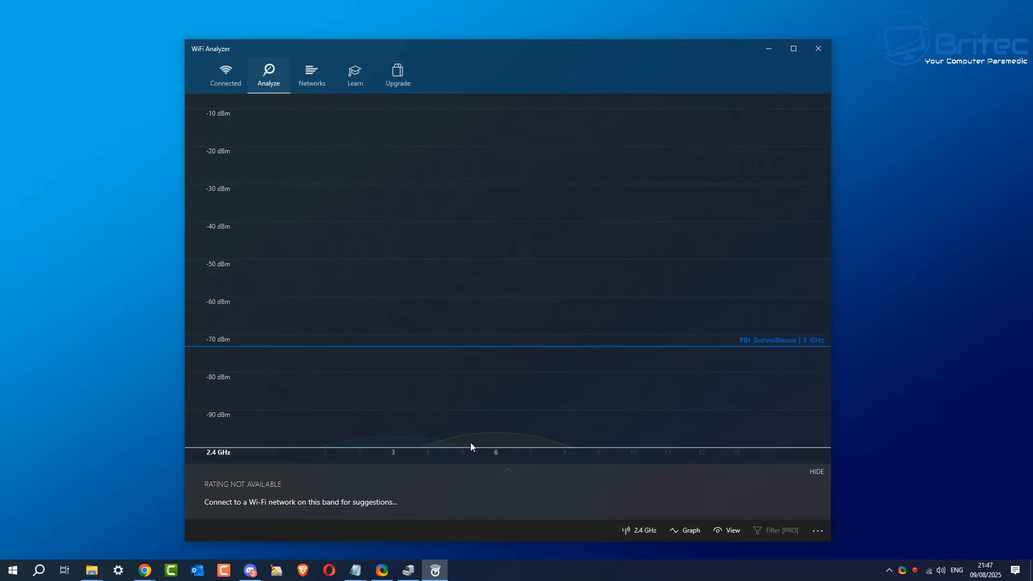
{"action": "mouse_move", "coordinate": [481, 454]}
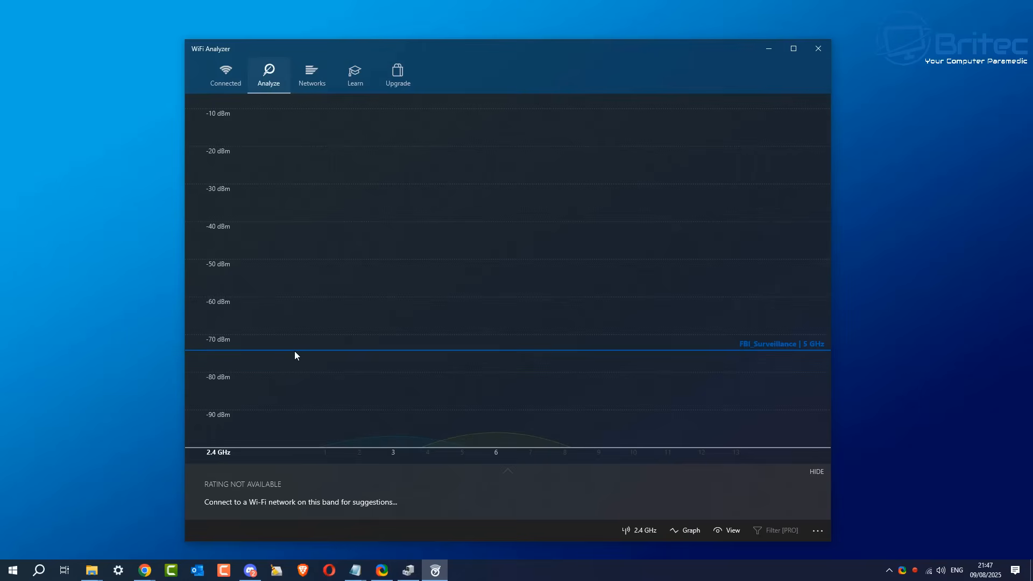
{"action": "mouse_move", "coordinate": [393, 445]}
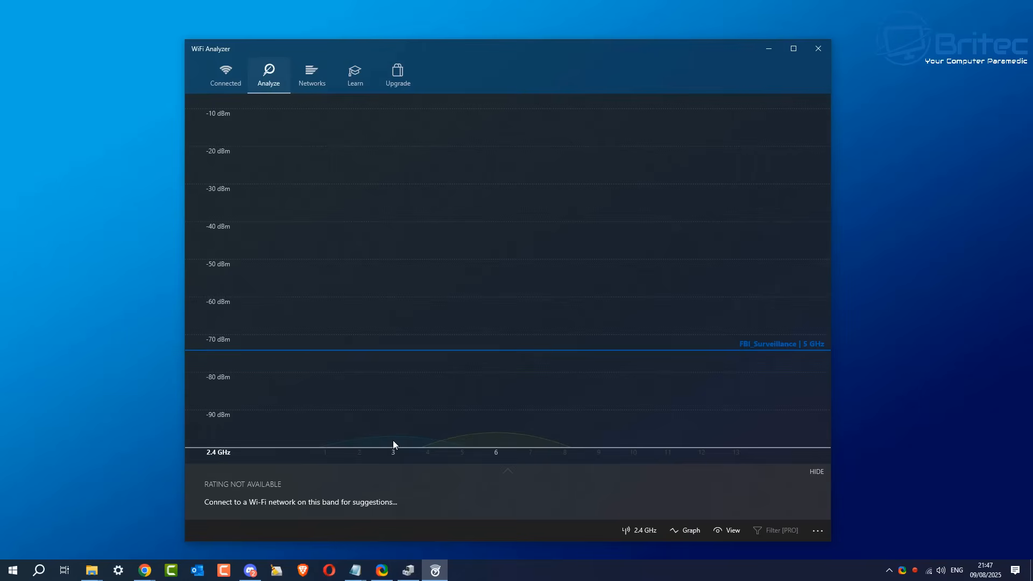
{"action": "mouse_move", "coordinate": [499, 445]}
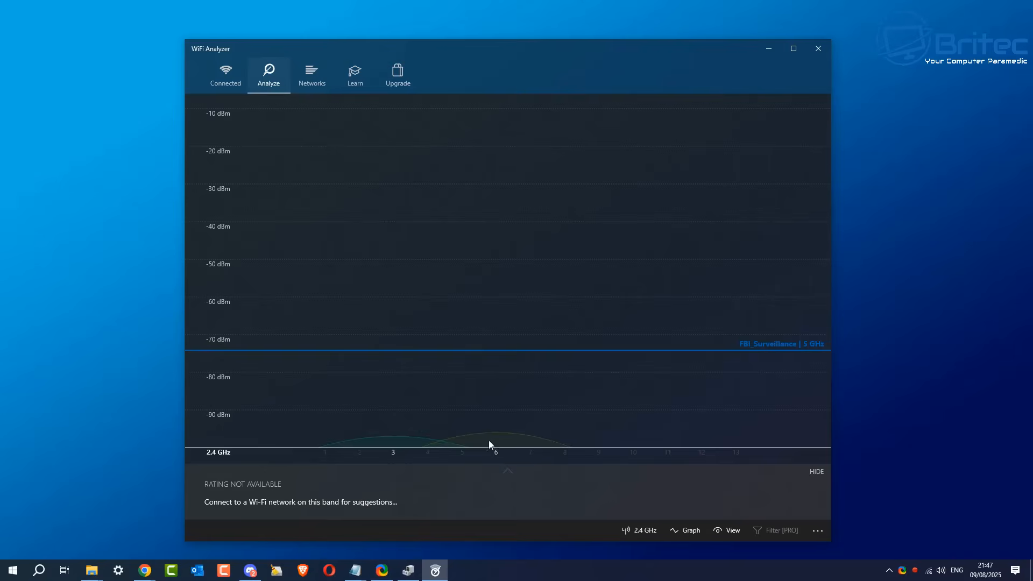
{"action": "mouse_move", "coordinate": [440, 407]}
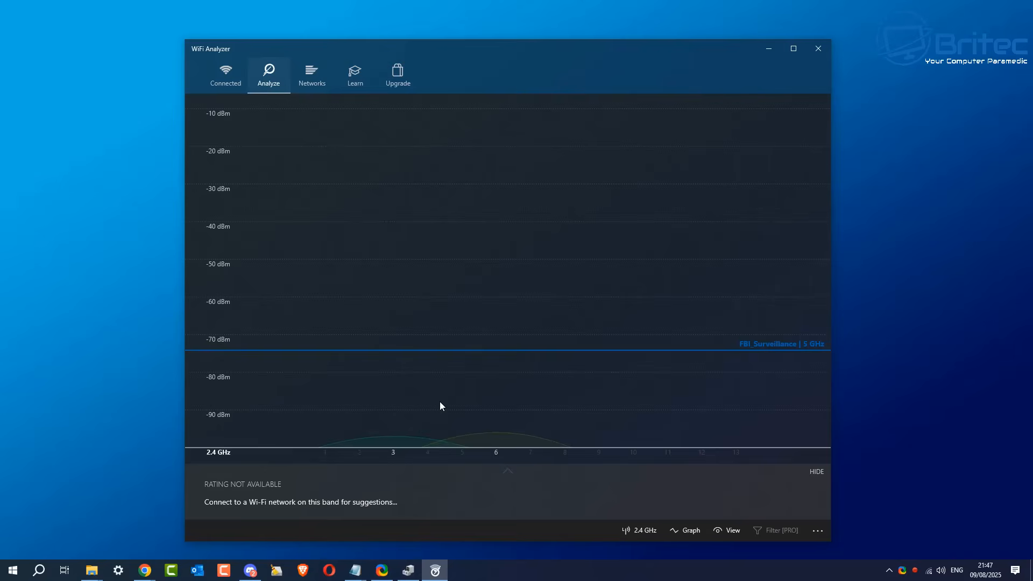
{"action": "mouse_move", "coordinate": [511, 435]}
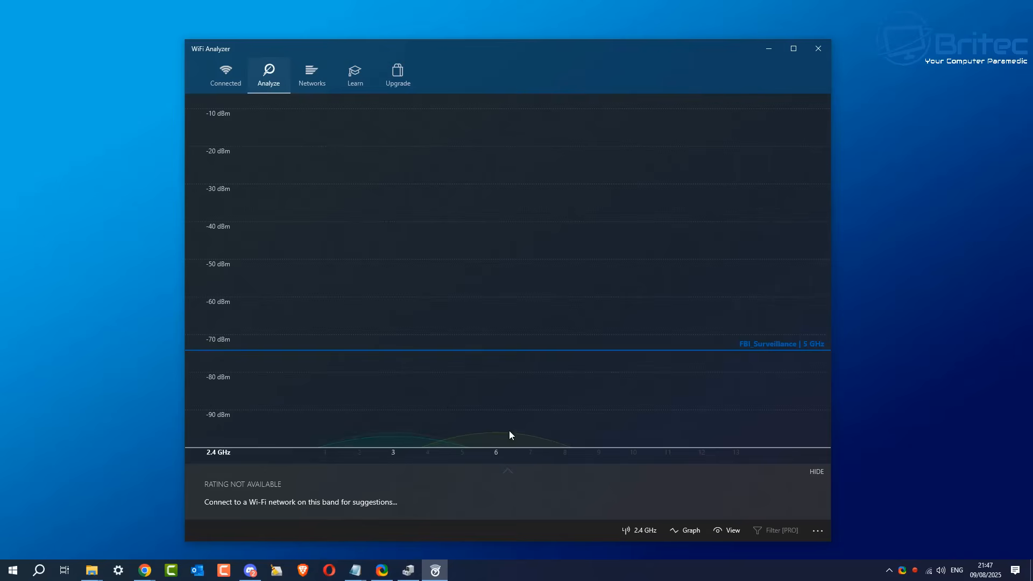
{"action": "mouse_move", "coordinate": [593, 458]}
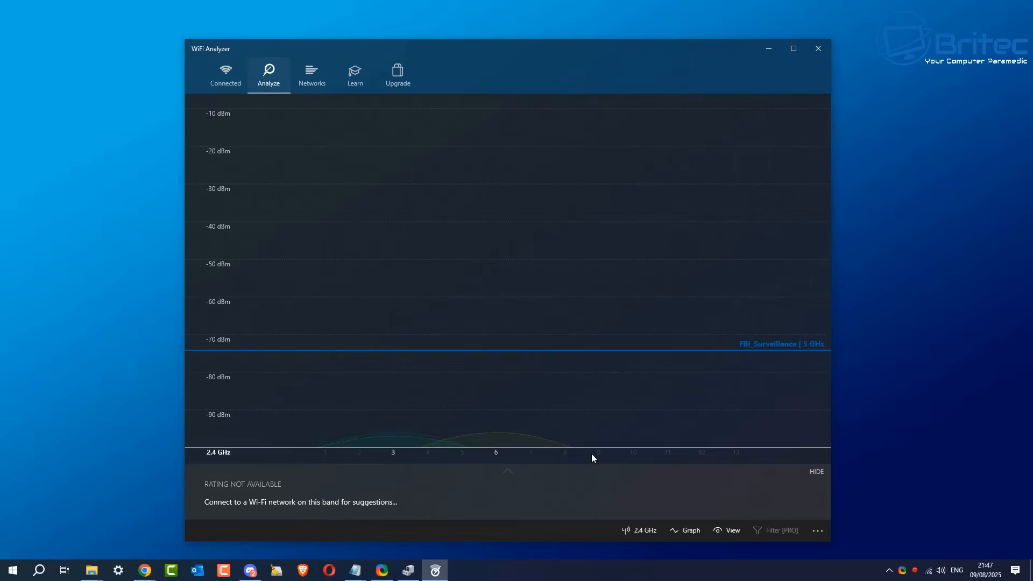
{"action": "mouse_move", "coordinate": [397, 440]}
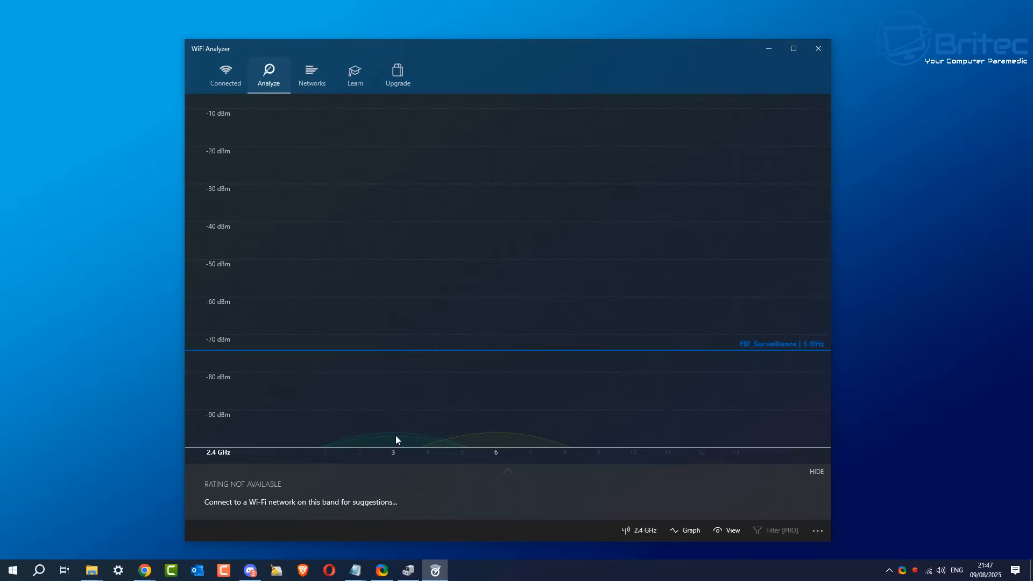
{"action": "left_click", "coordinate": [642, 531]}
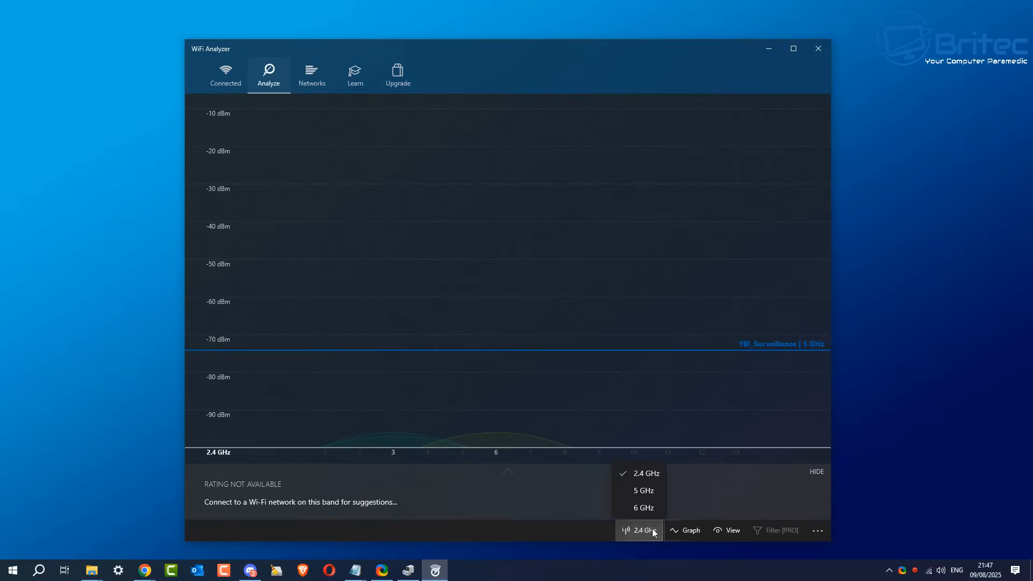
- Switch the graph to 5 GHz and reopen the band list
{"action": "left_click", "coordinate": [642, 490]}
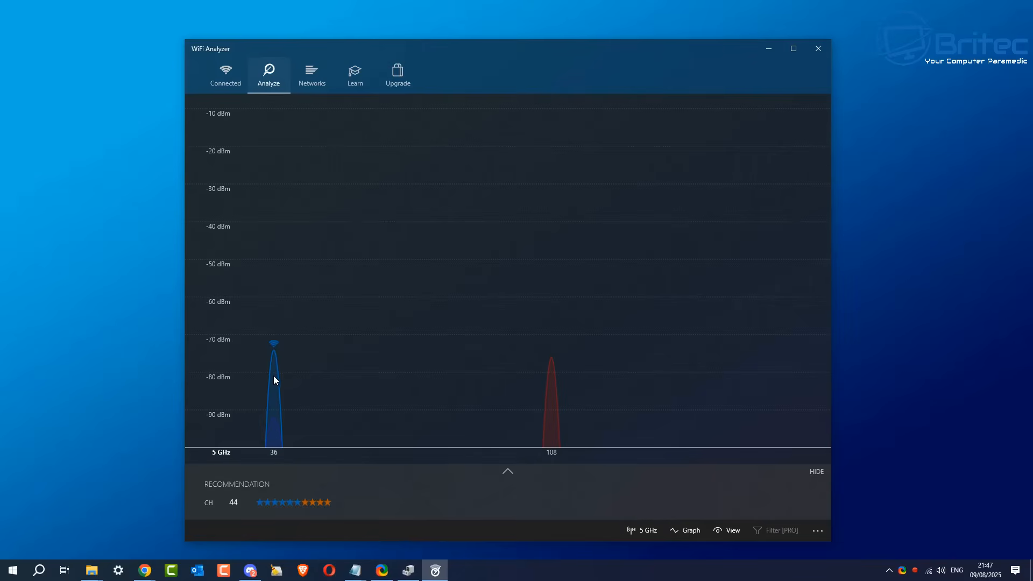
{"action": "mouse_move", "coordinate": [275, 373]}
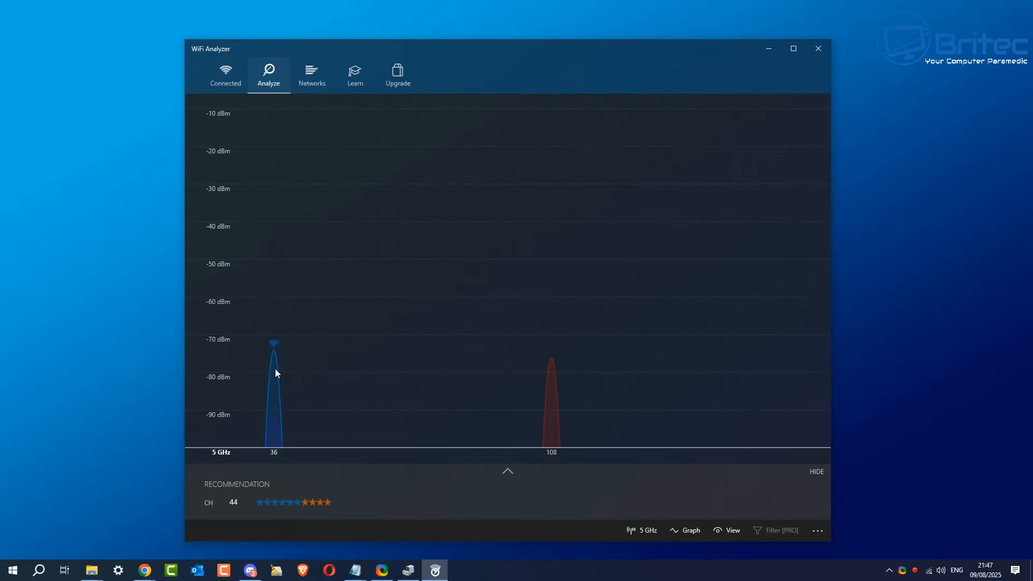
{"action": "mouse_move", "coordinate": [273, 461]}
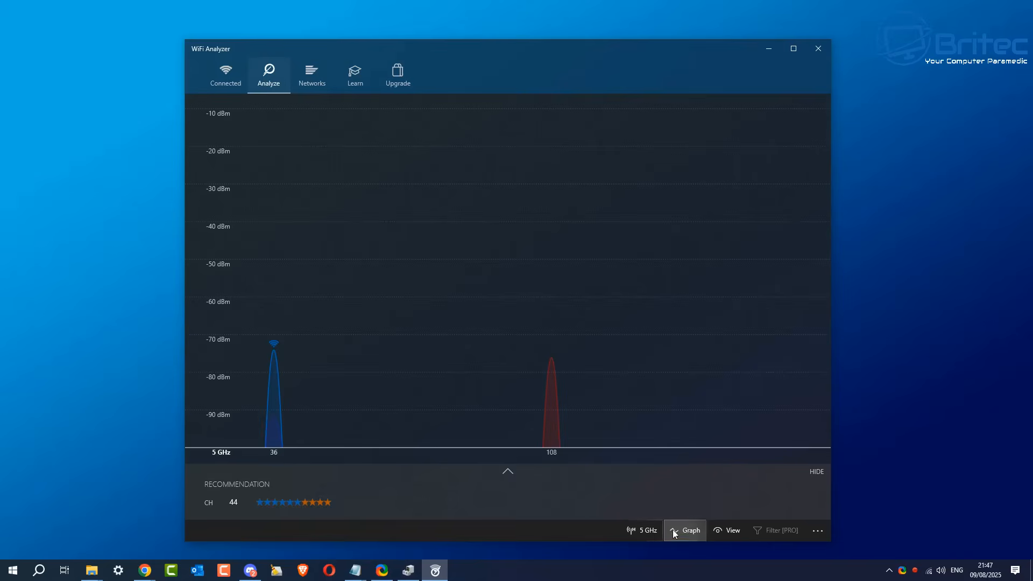
{"action": "left_click", "coordinate": [646, 531]}
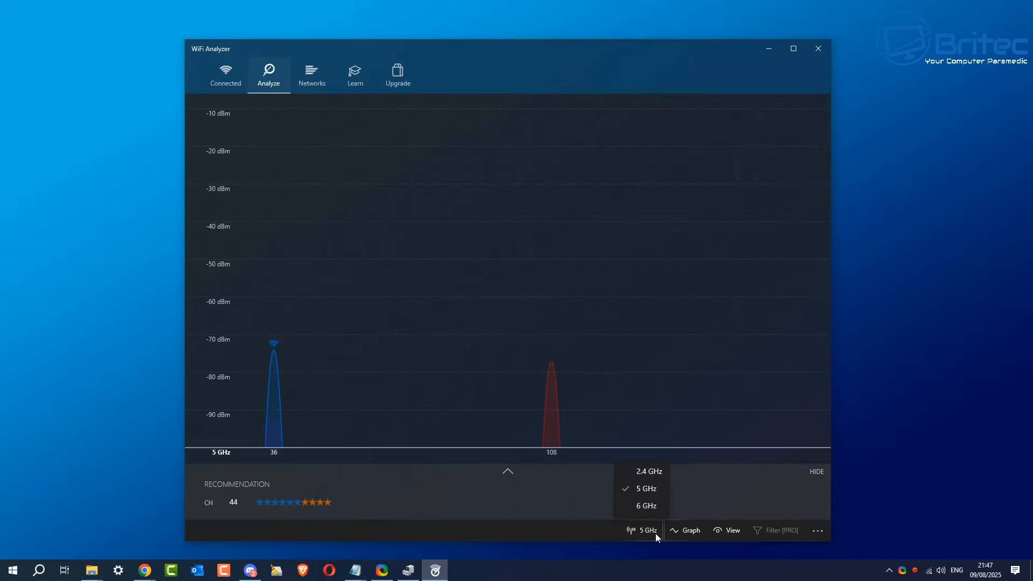
- Try the 6 GHz band, unsupported on Windows 10, then close WiFi Analyzer
{"action": "left_click", "coordinate": [646, 505]}
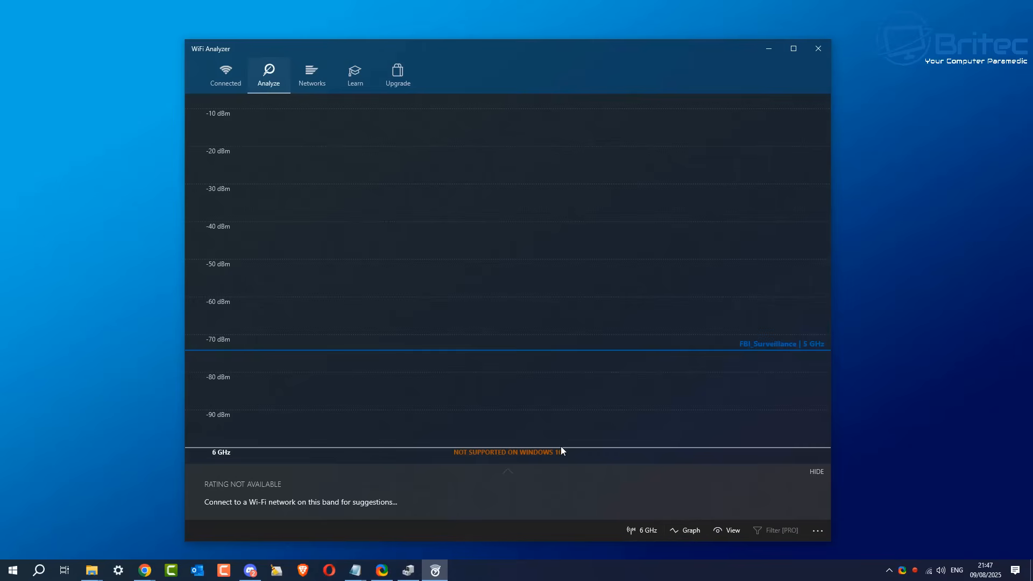
{"action": "left_click", "coordinate": [727, 531]}
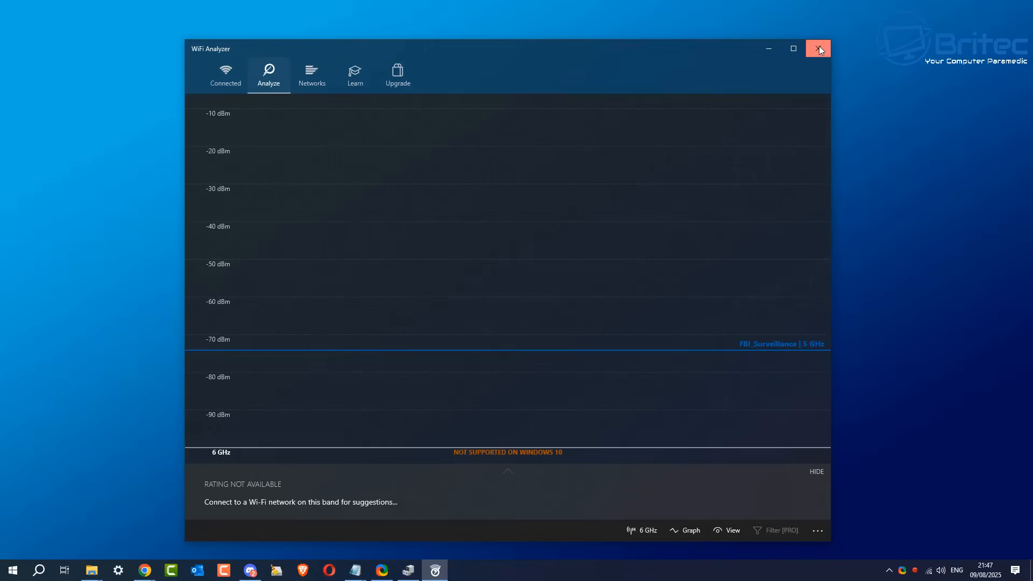
{"action": "left_click", "coordinate": [818, 48]}
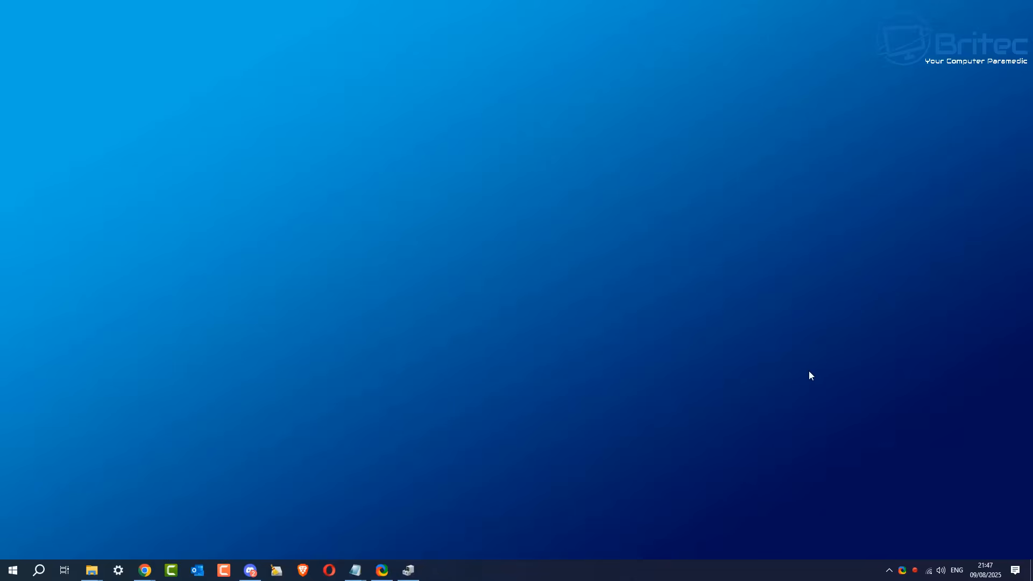